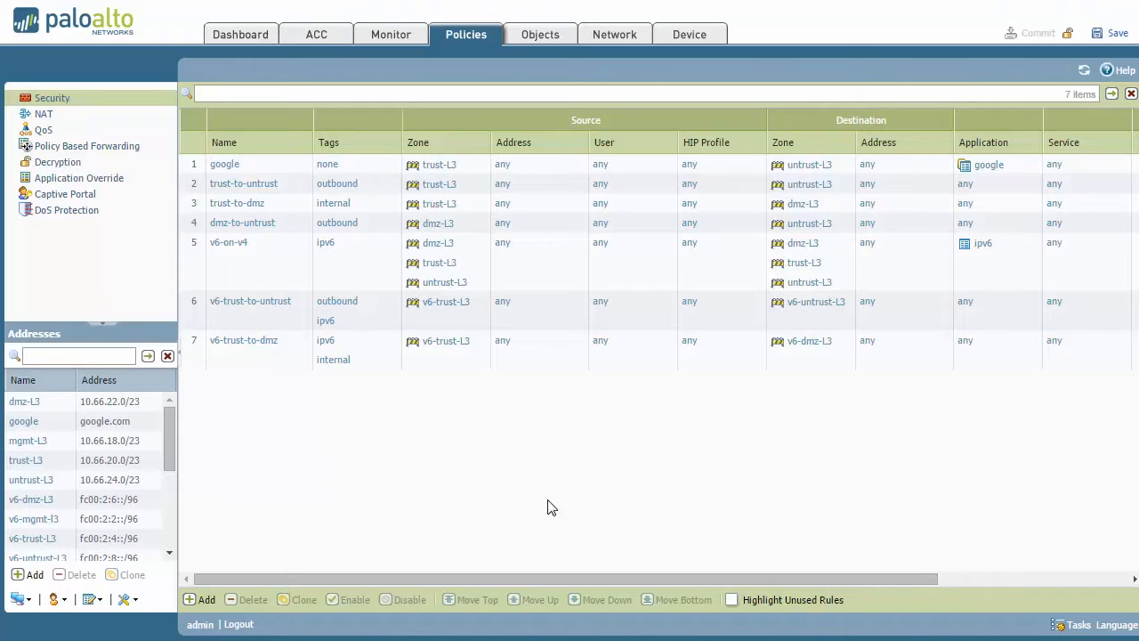
mouse_move(387, 438)
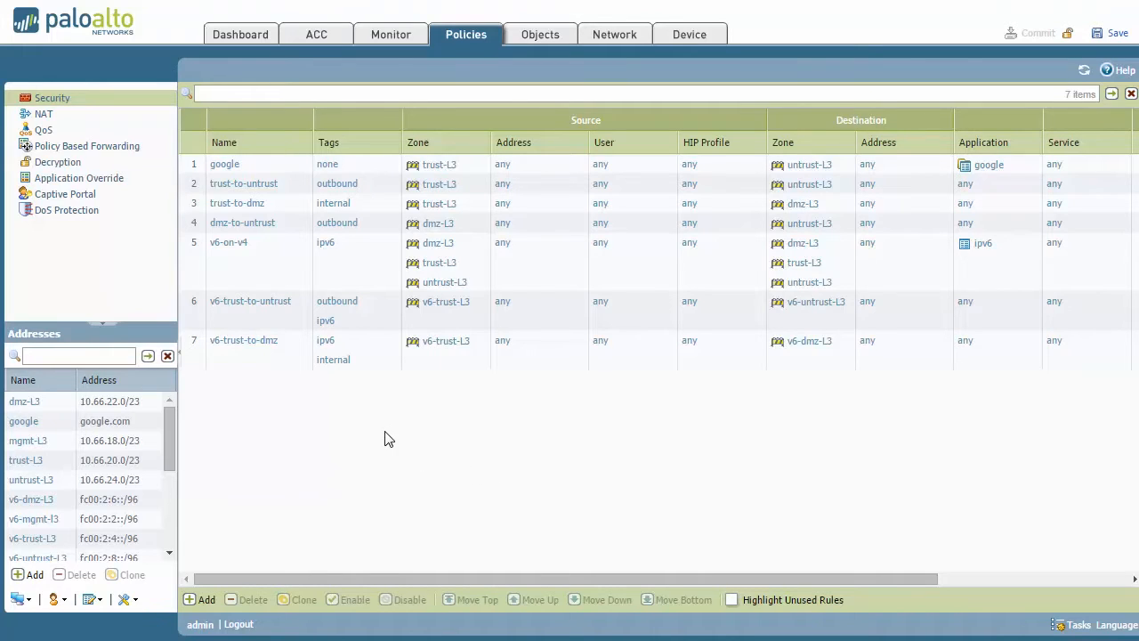
mouse_move(245, 388)
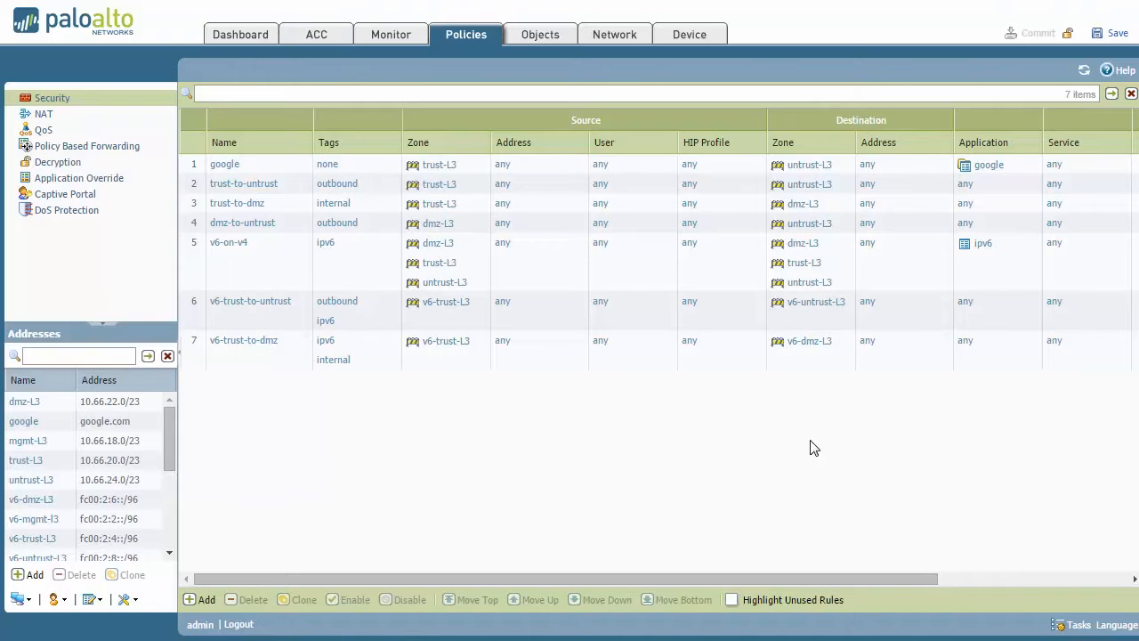
mouse_move(822, 363)
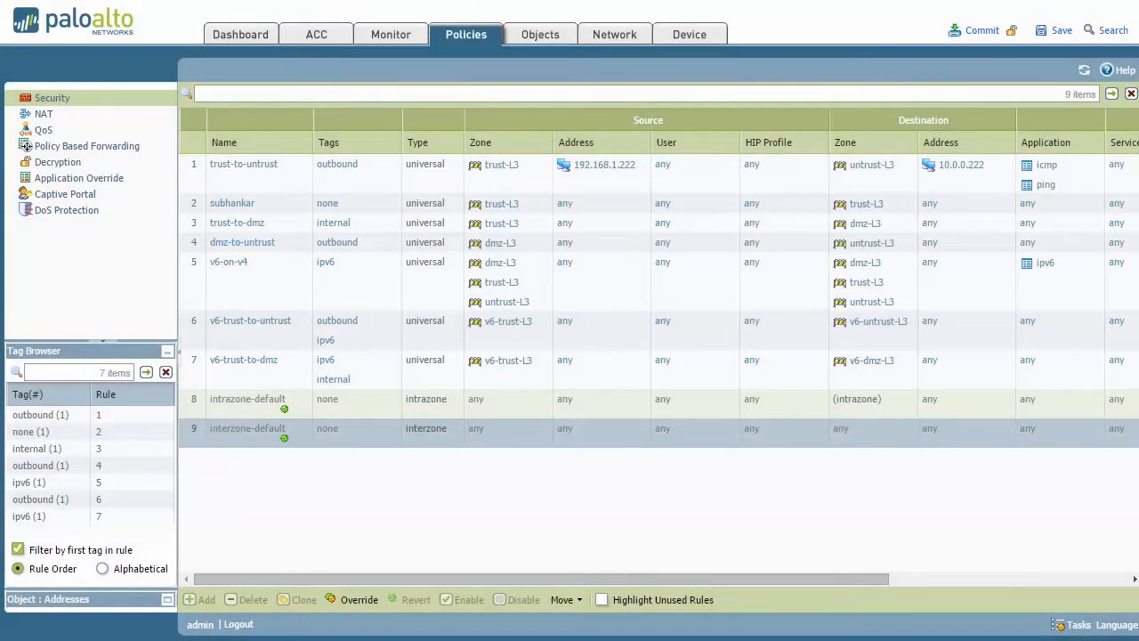
mouse_move(507, 496)
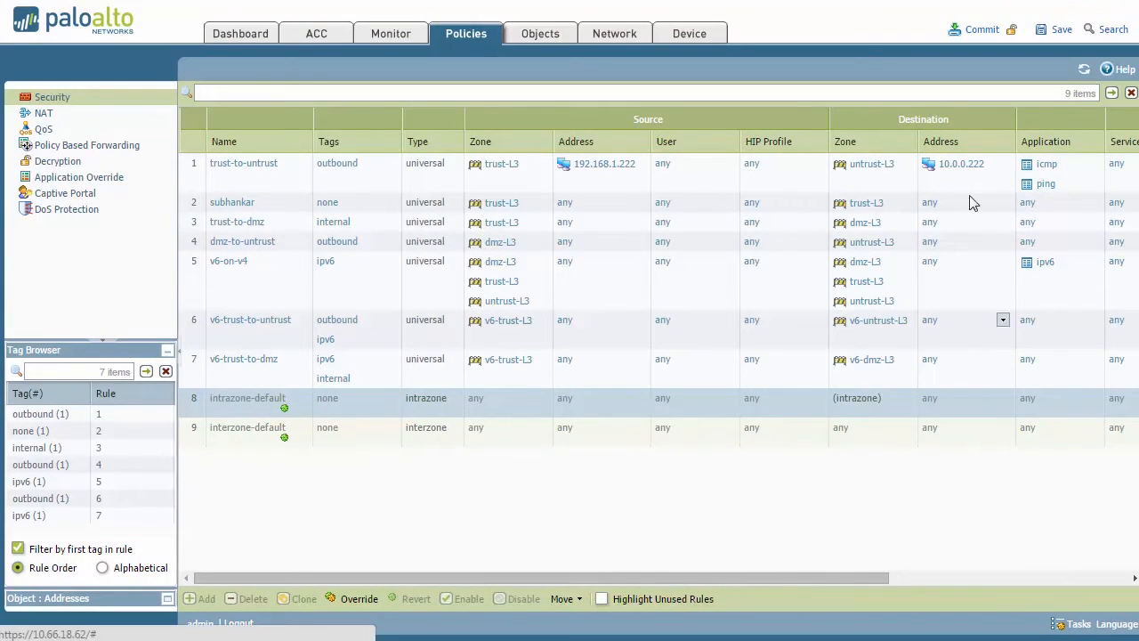
- Shift the Security rule grid so the nine rules' Action and Profile columns show
left_click(1011, 141)
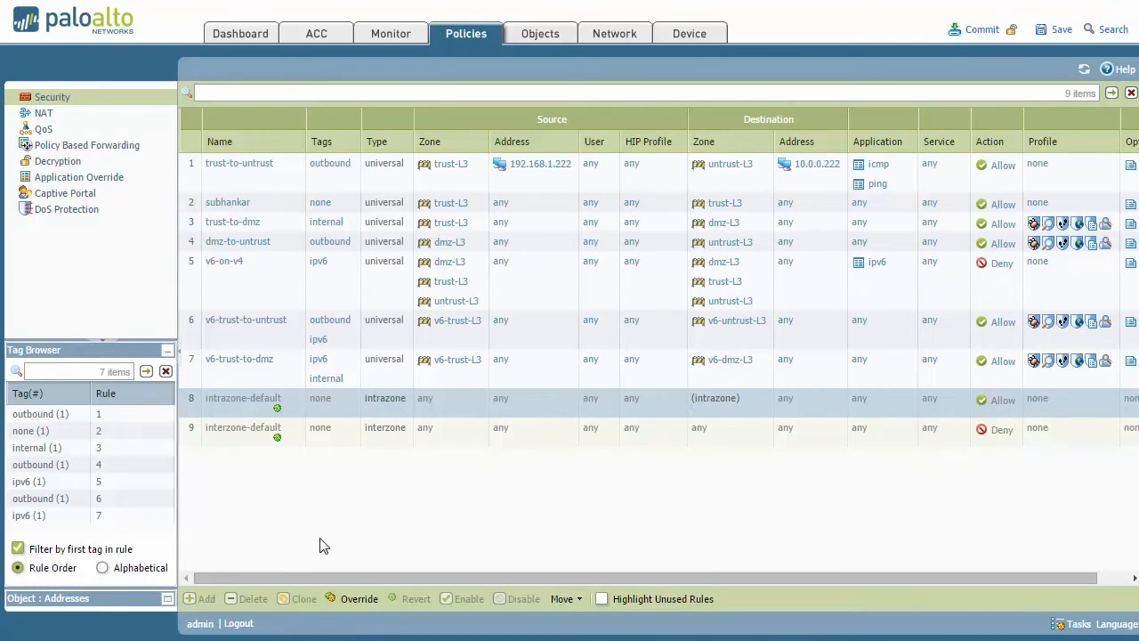
mouse_move(555, 460)
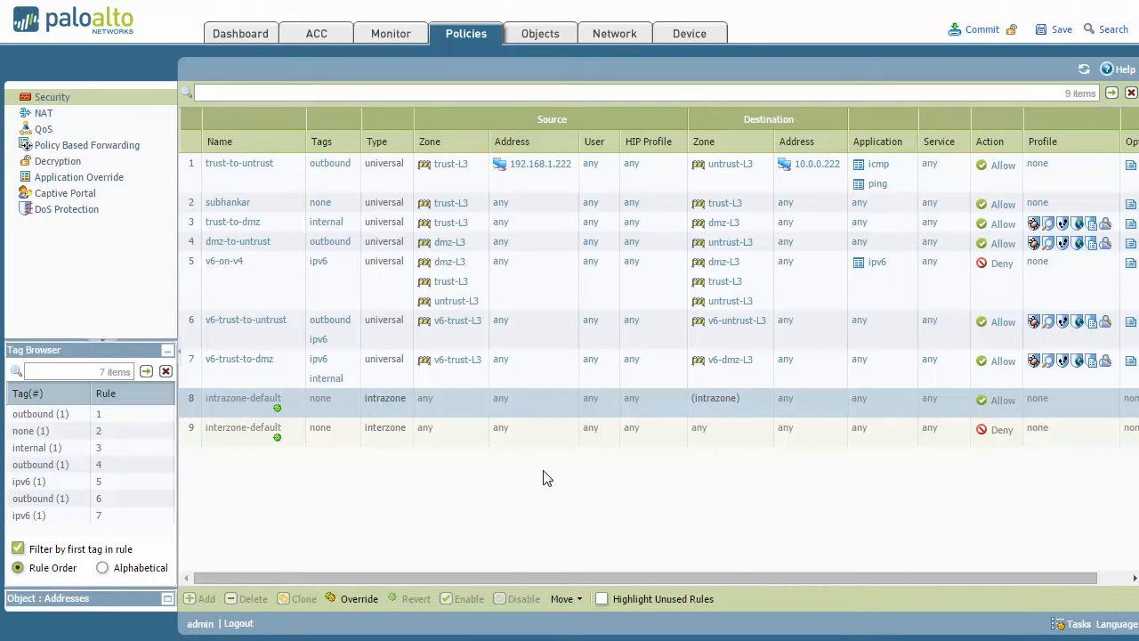
mouse_move(1094, 494)
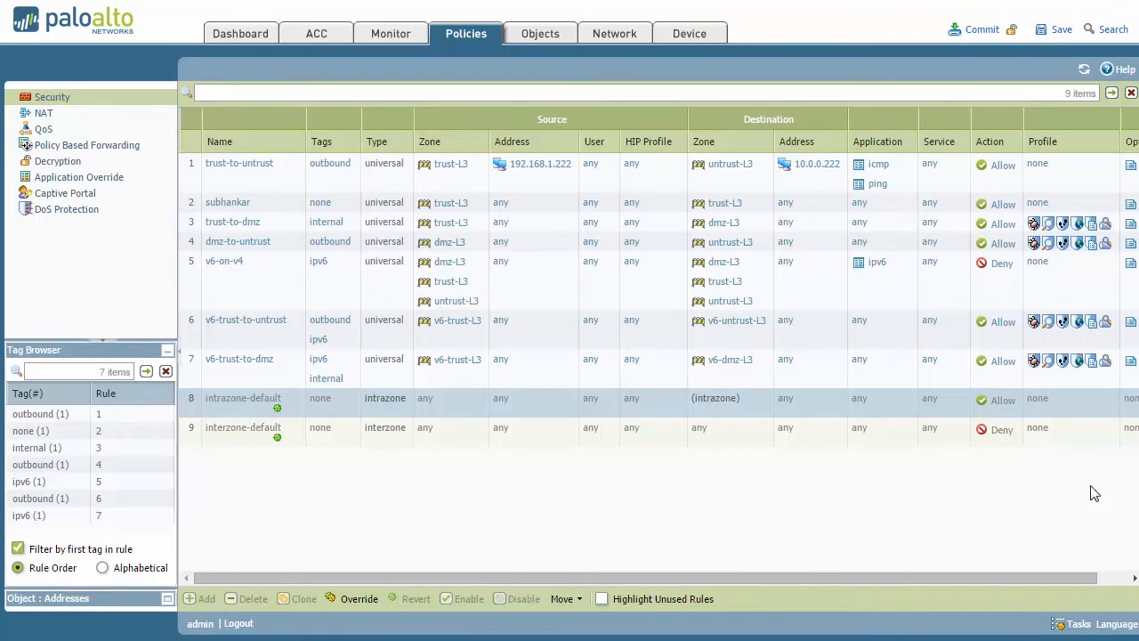
mouse_move(1131, 434)
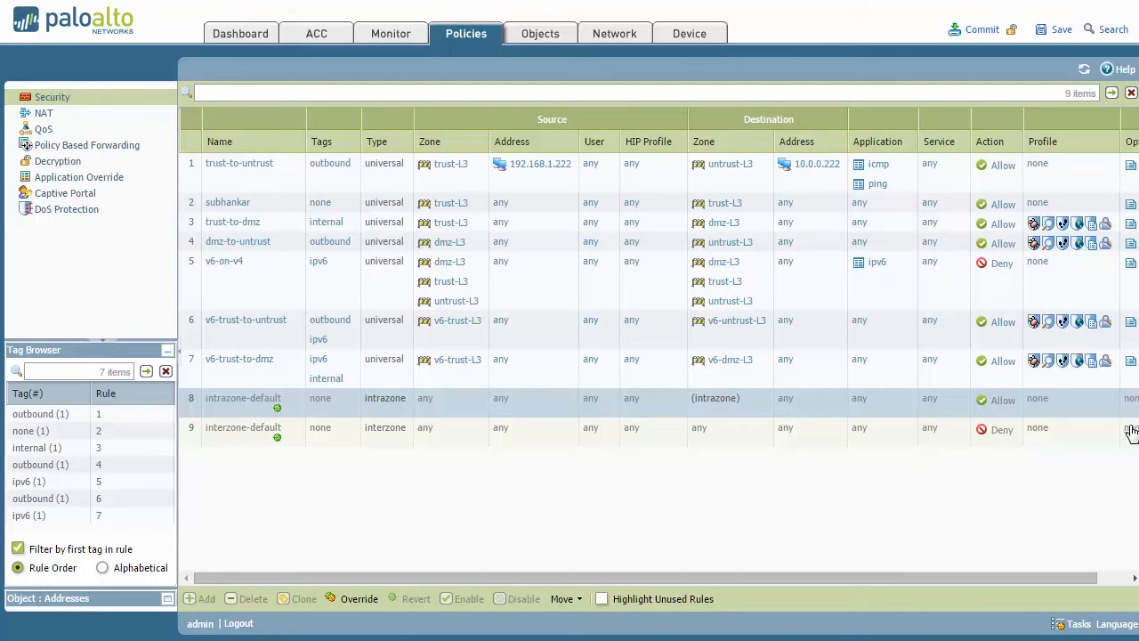
mouse_move(979, 513)
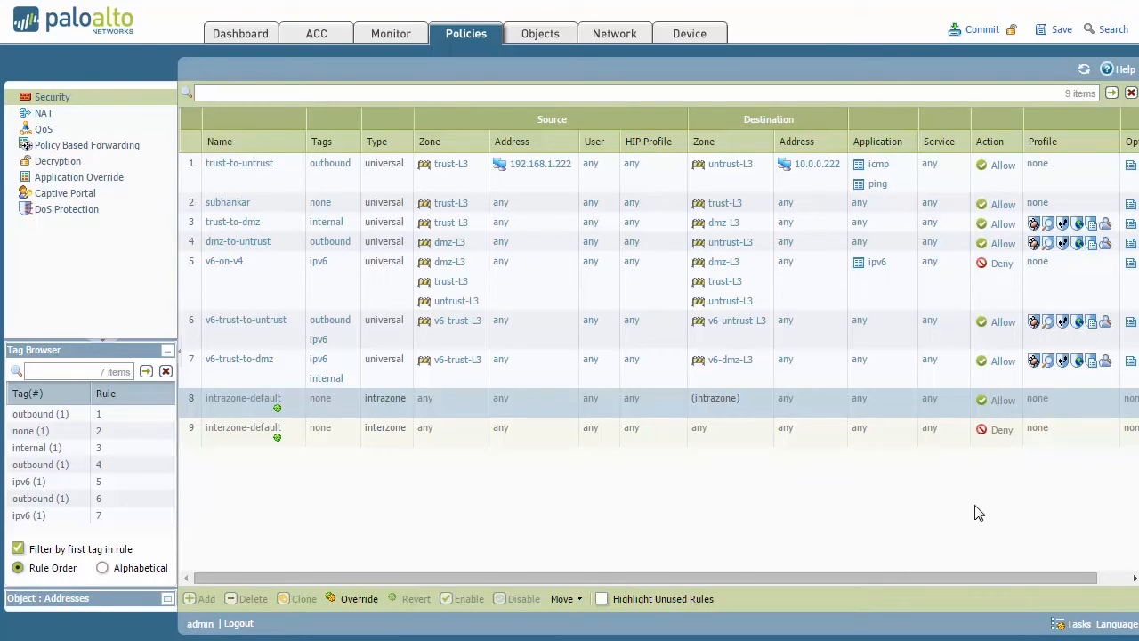
mouse_move(636, 512)
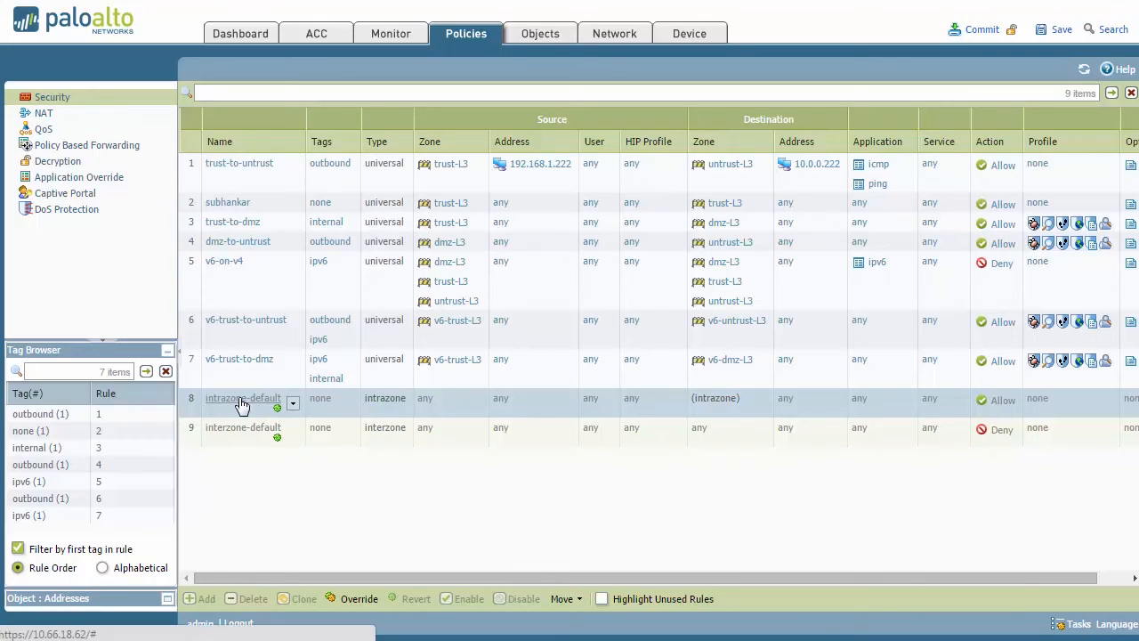
left_click(243, 398)
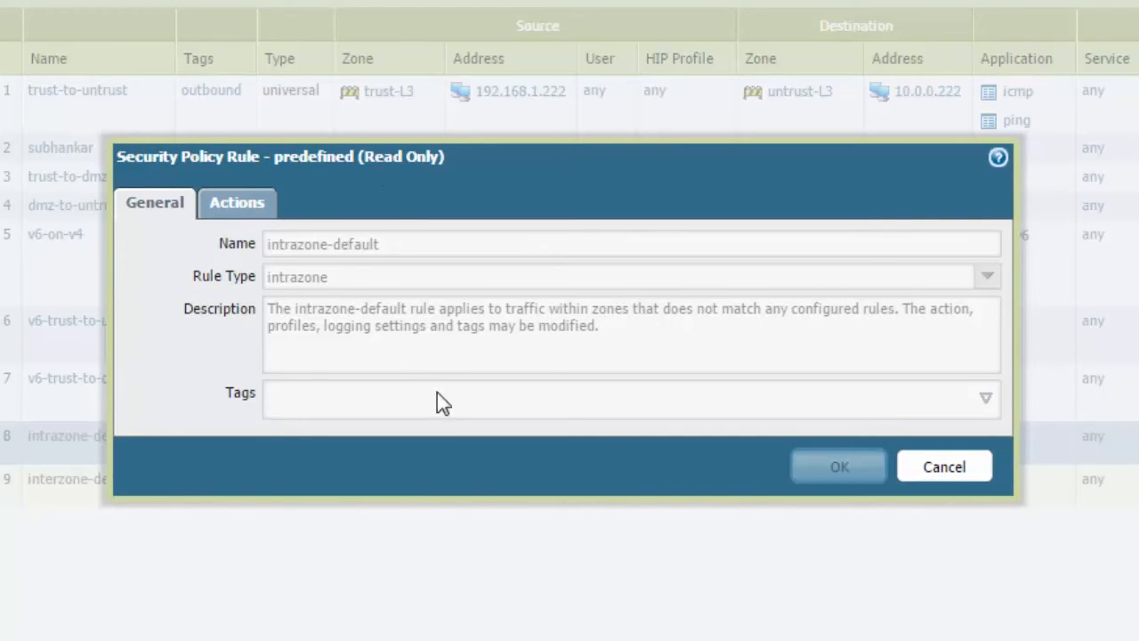
left_click(237, 202)
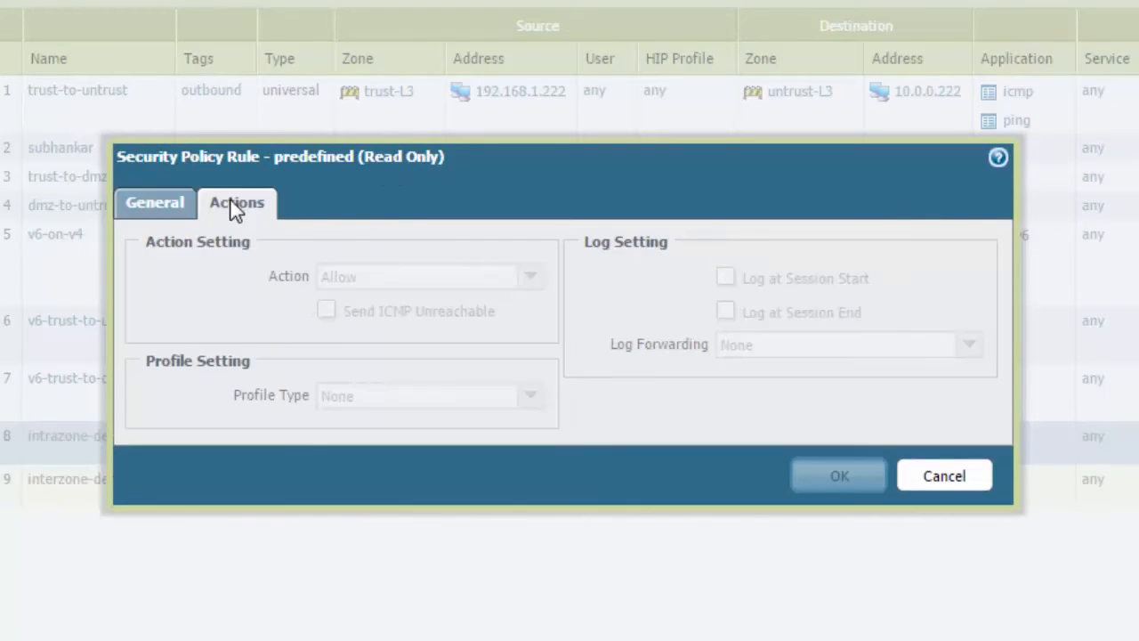
left_click(154, 202)
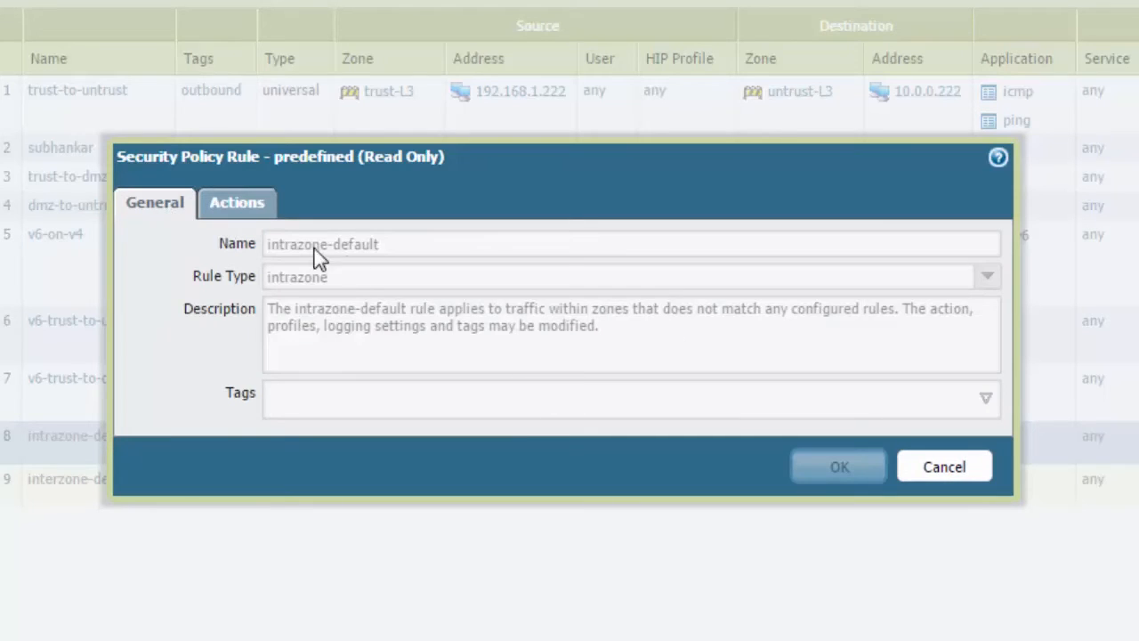
left_click(943, 466)
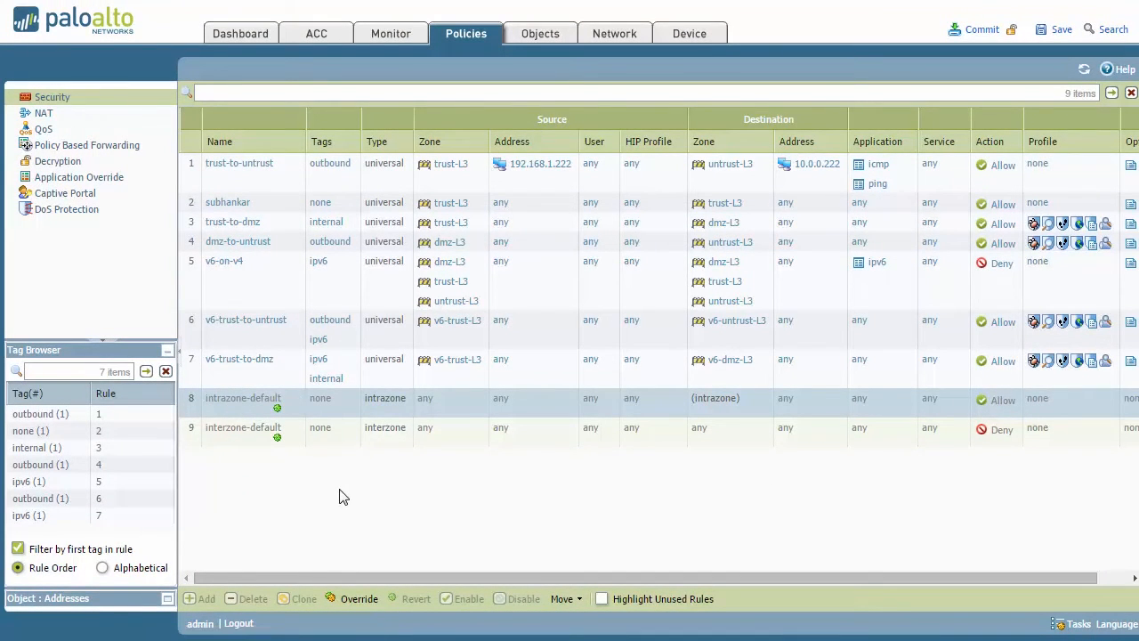
mouse_move(256, 420)
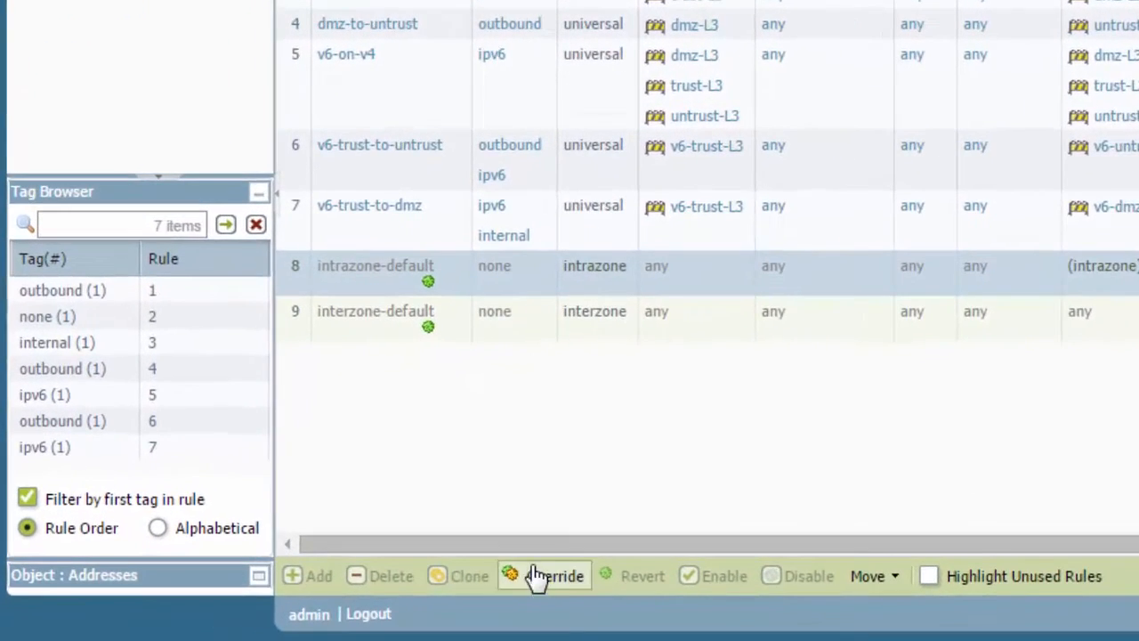
- Override intrazone-default and open its Actions tab's list of rule actions
left_click(544, 576)
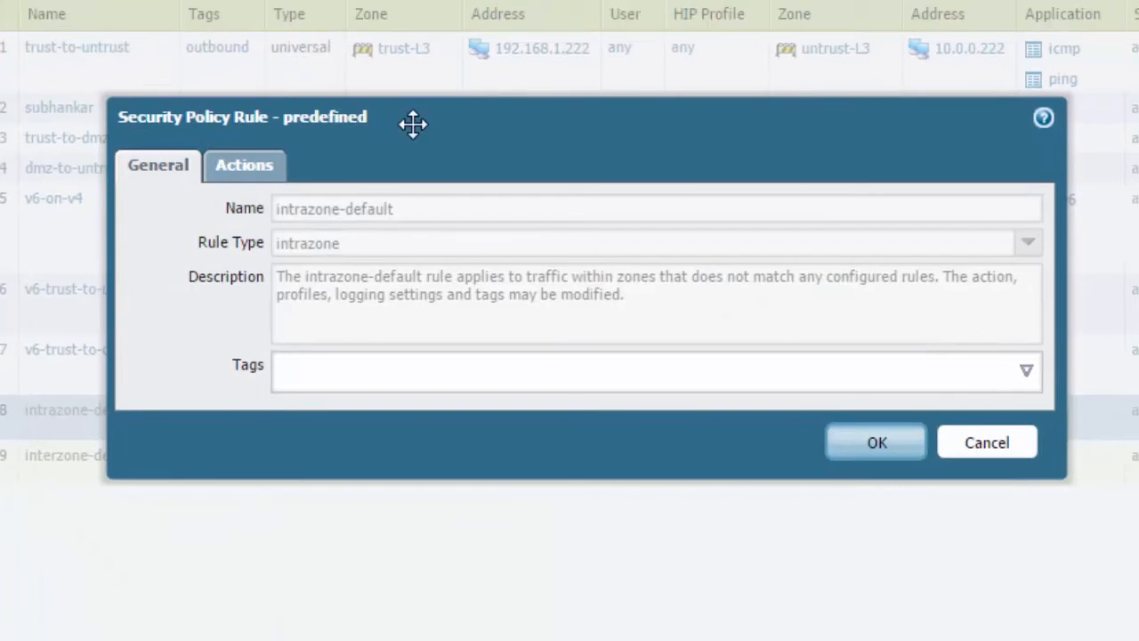
mouse_move(292, 218)
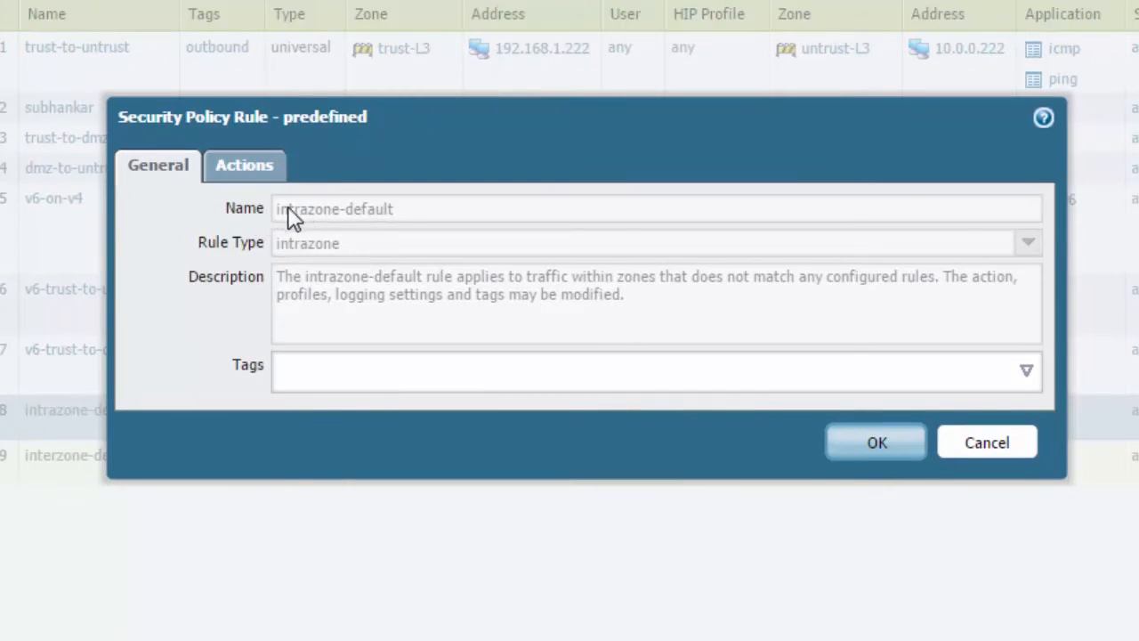
mouse_move(504, 299)
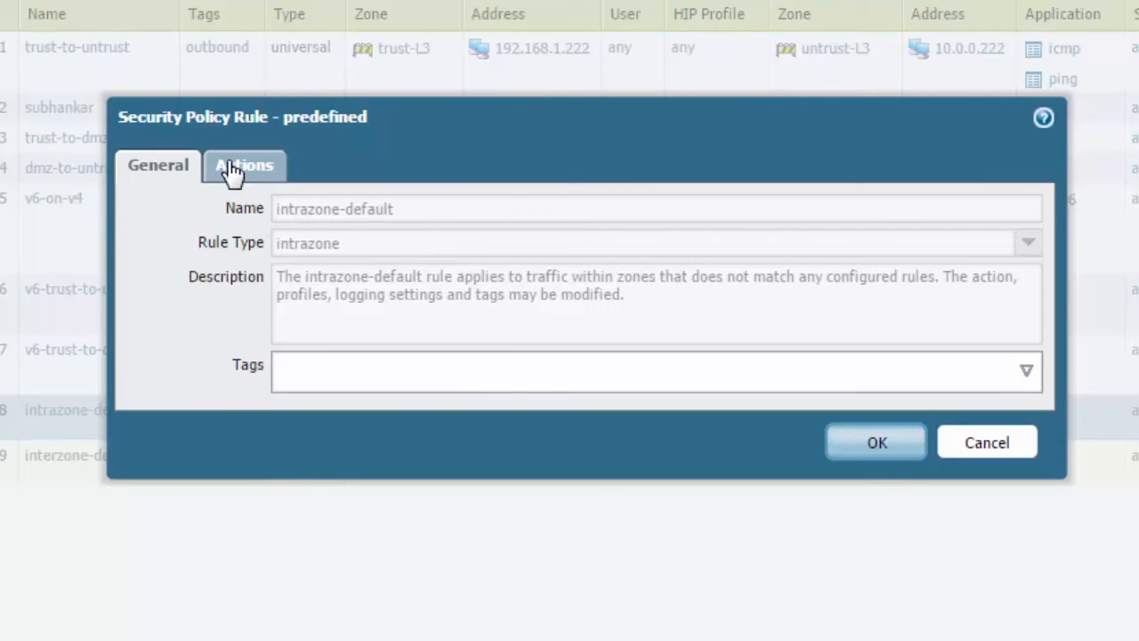
left_click(244, 164)
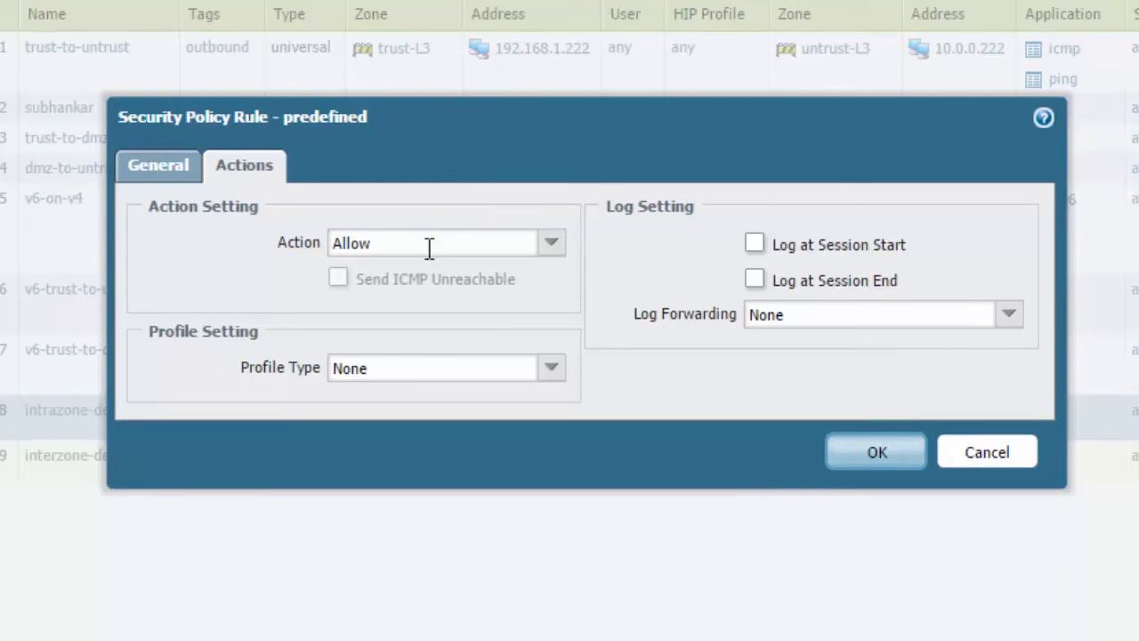
left_click(551, 242)
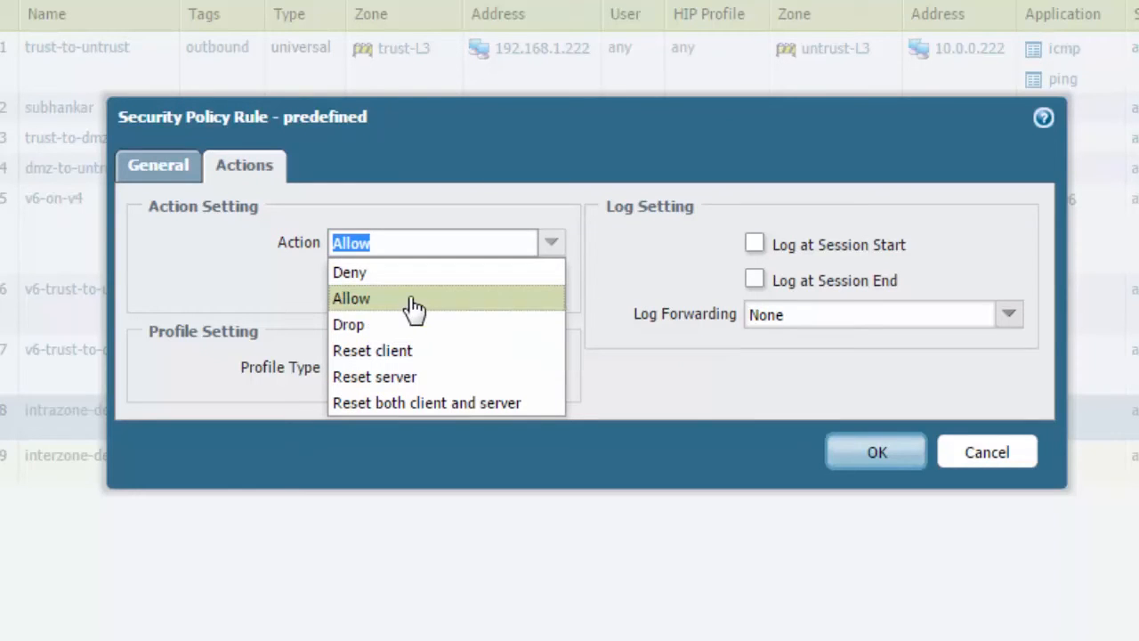
mouse_move(470, 402)
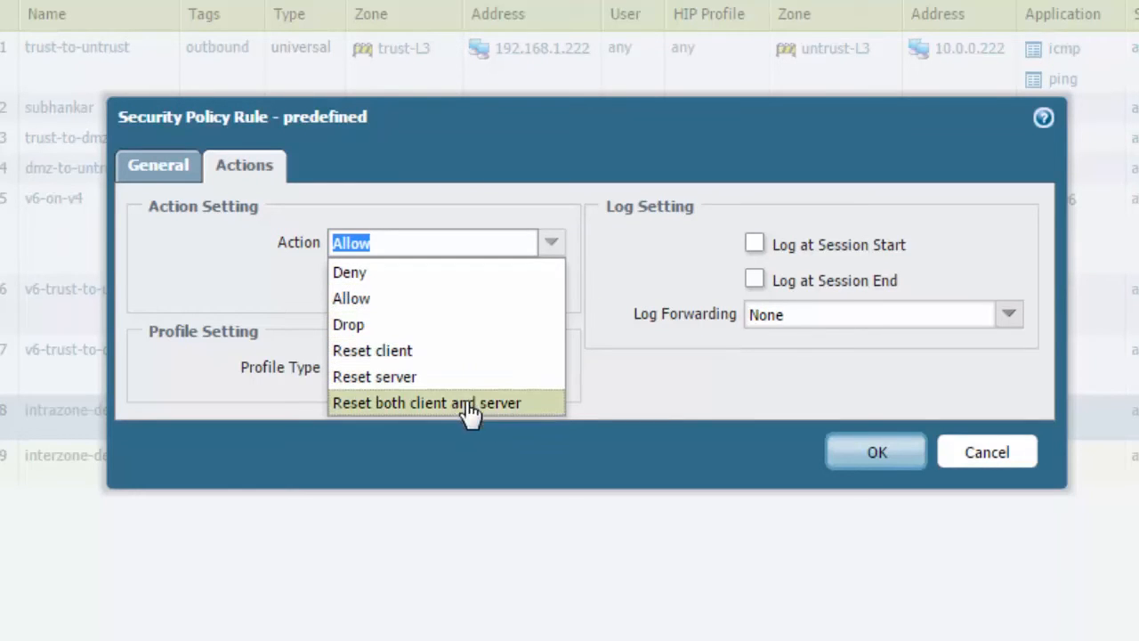
mouse_move(521, 390)
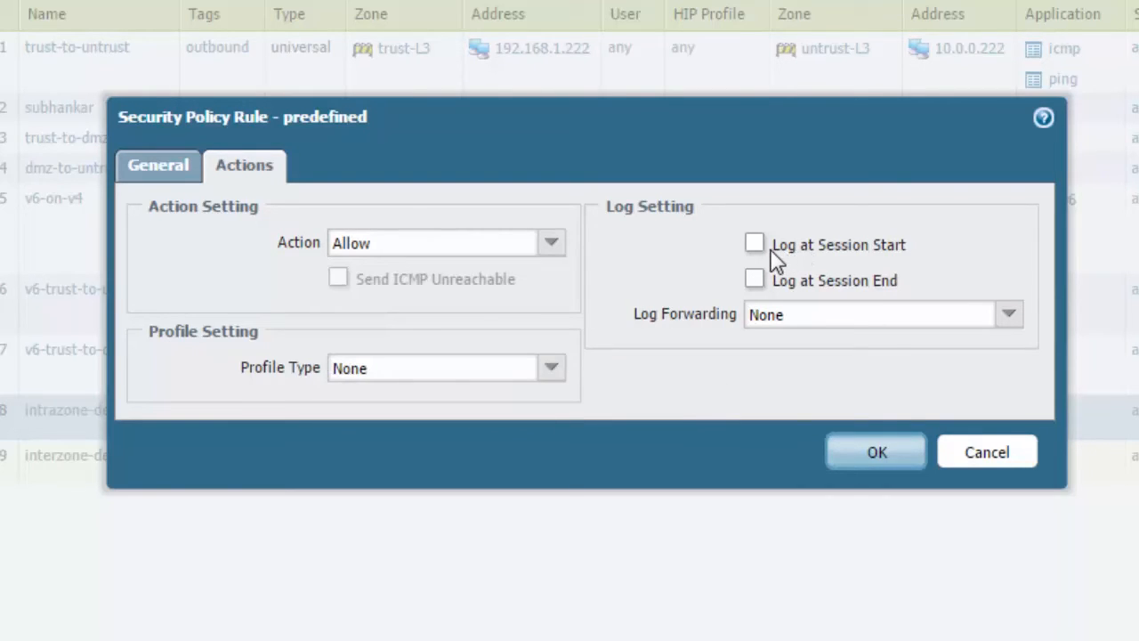
mouse_move(928, 303)
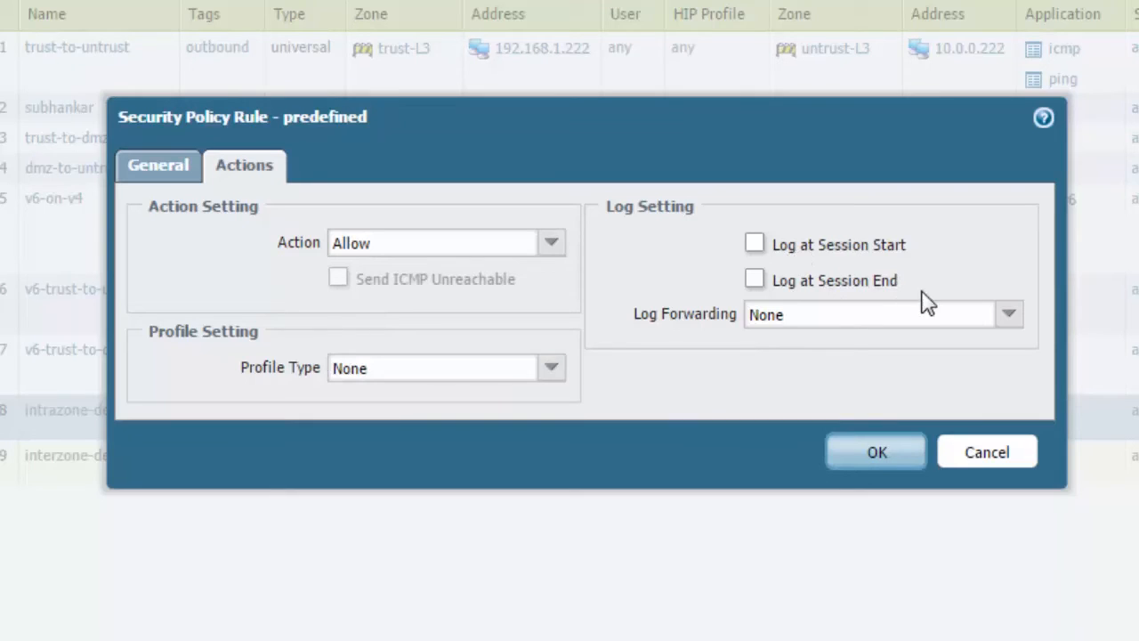
- Inspect Log Forwarding and Profile Type options, then cancel with Allow/None unchanged
left_click(1008, 314)
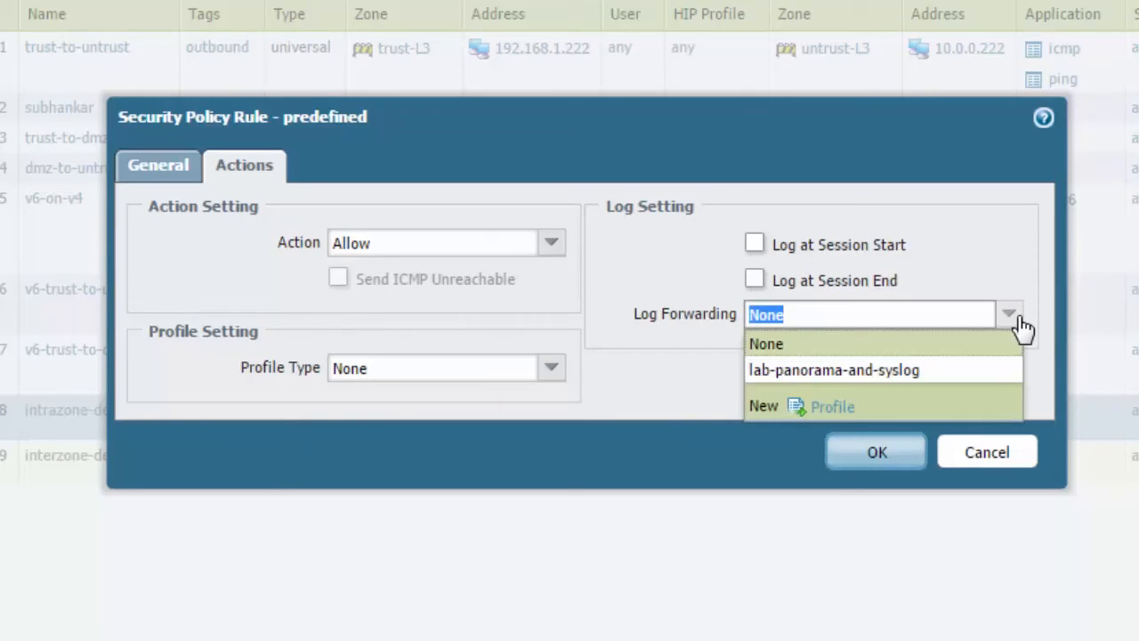
left_click(766, 344)
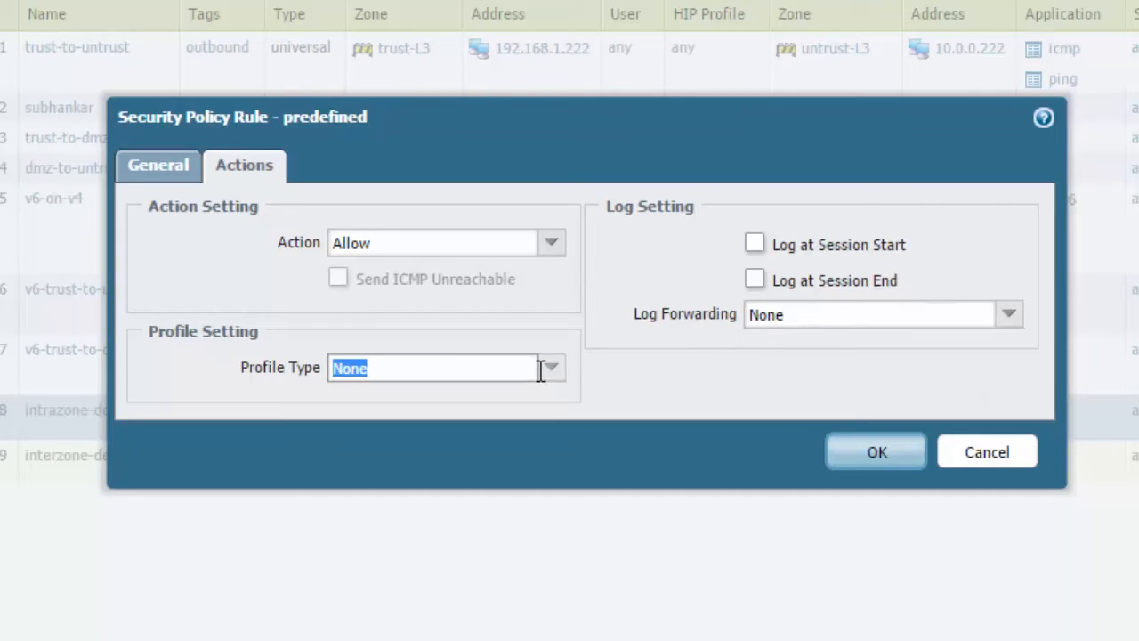
left_click(550, 367)
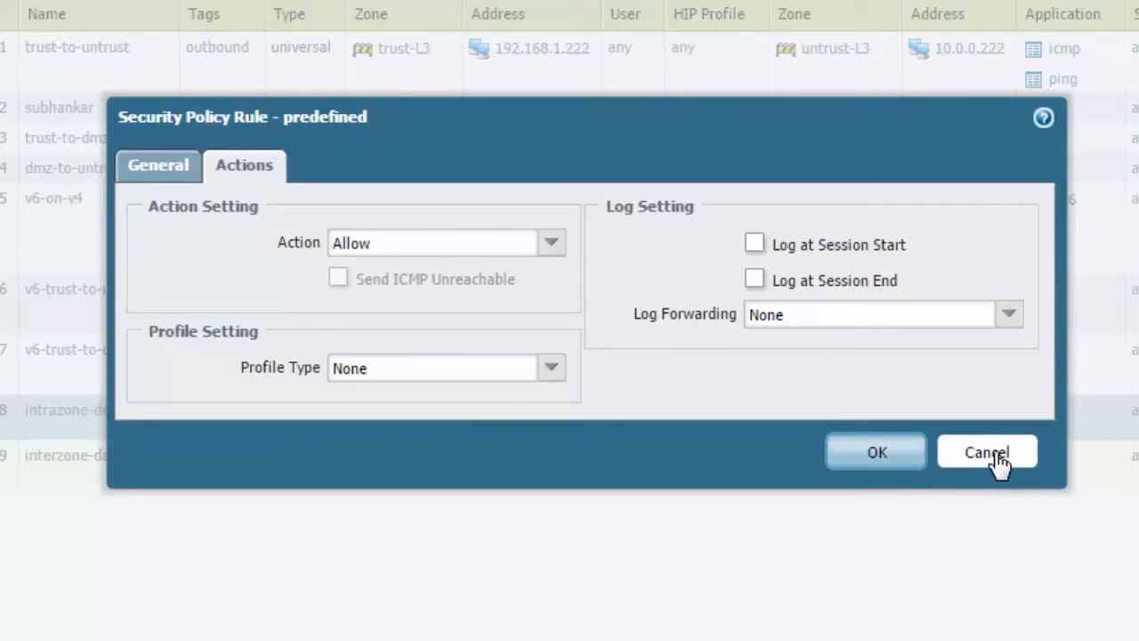
left_click(986, 452)
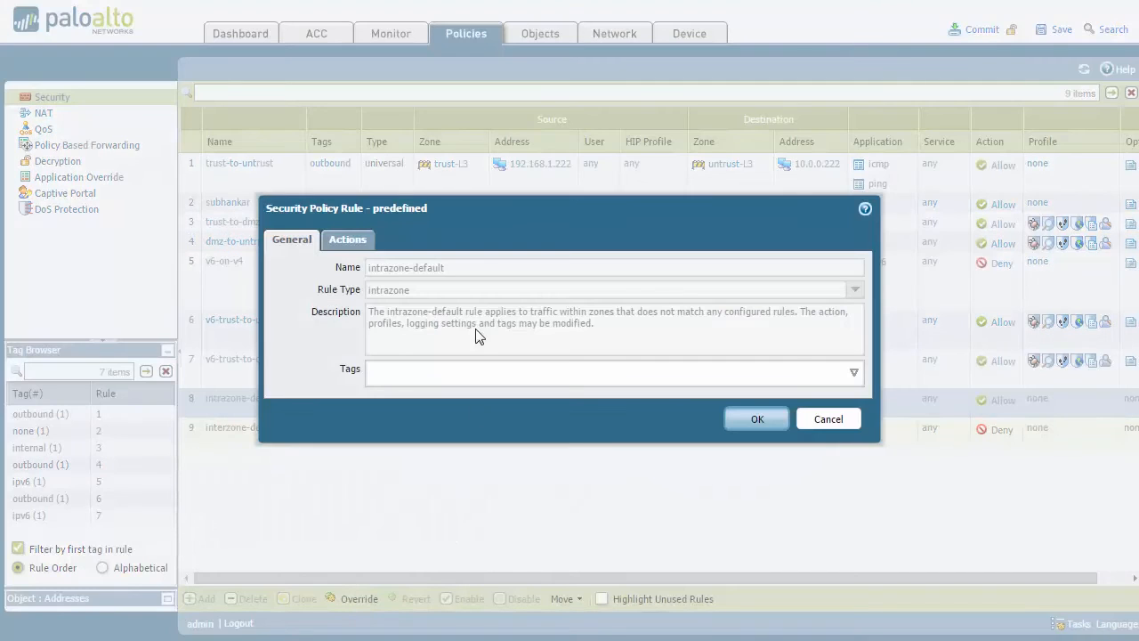
- Check Log at Session End on intrazone-default, save with OK, then confirm Revert
left_click(347, 239)
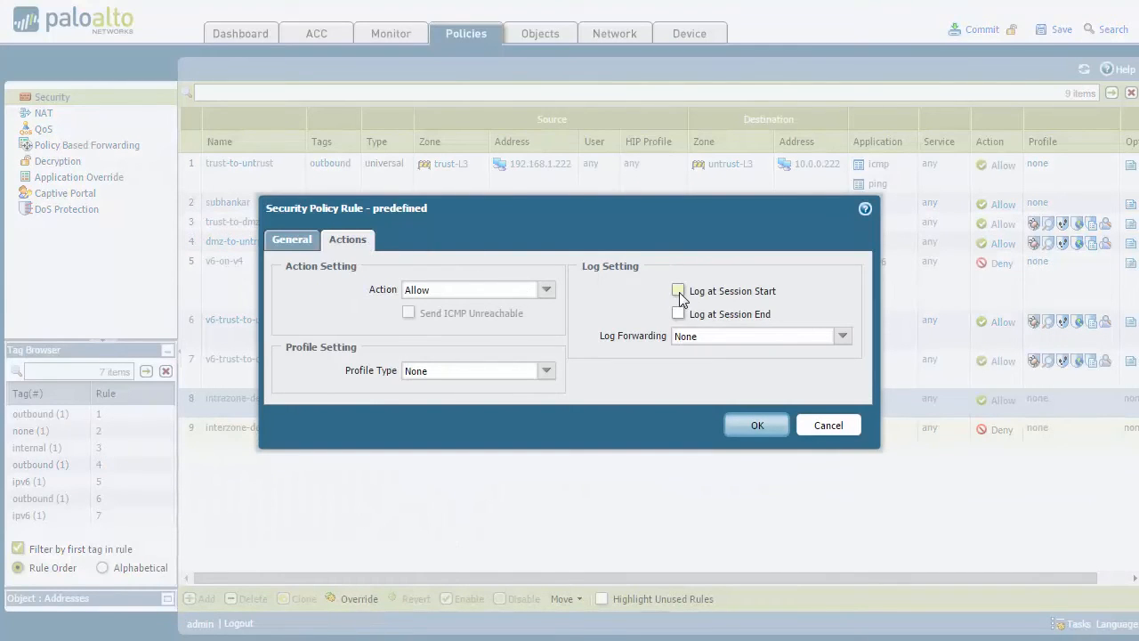
left_click(679, 313)
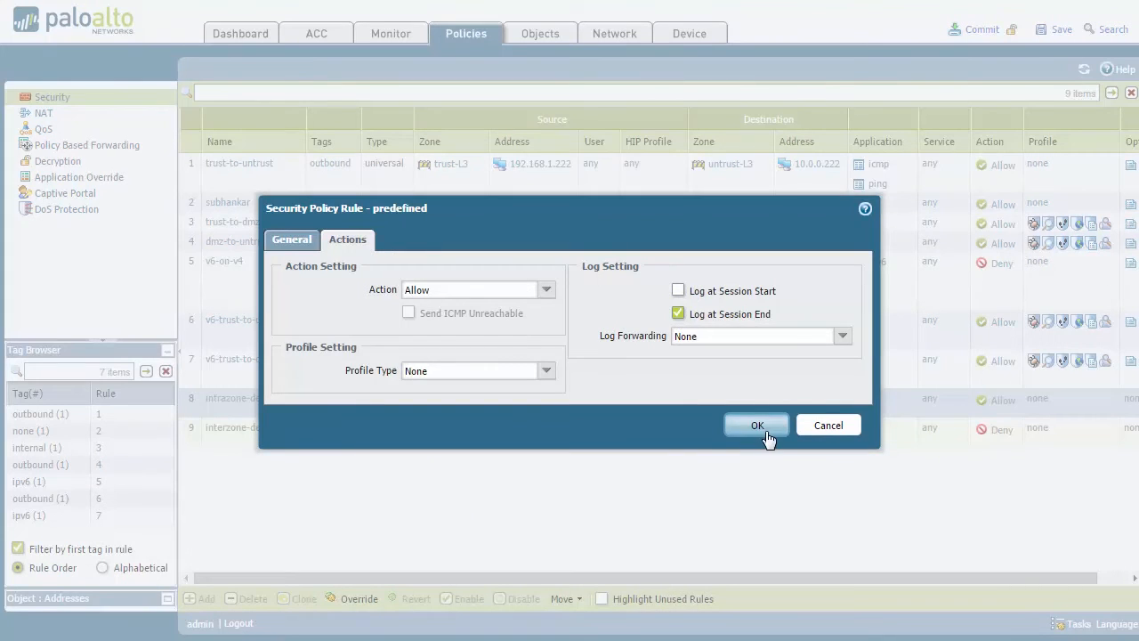
left_click(756, 424)
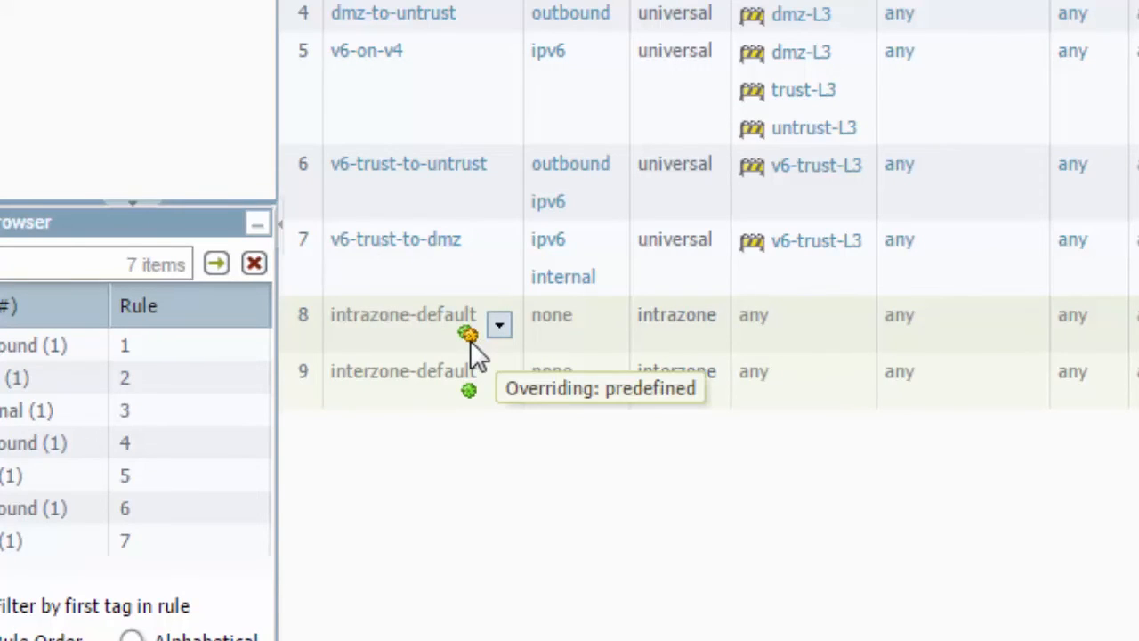
mouse_move(566, 463)
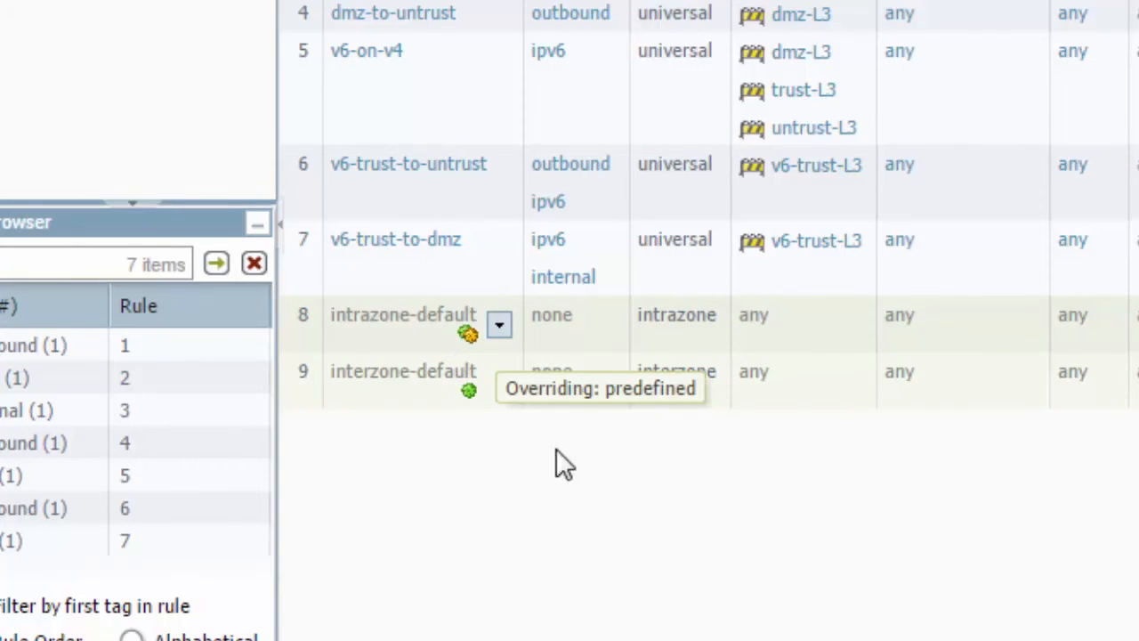
mouse_move(469, 392)
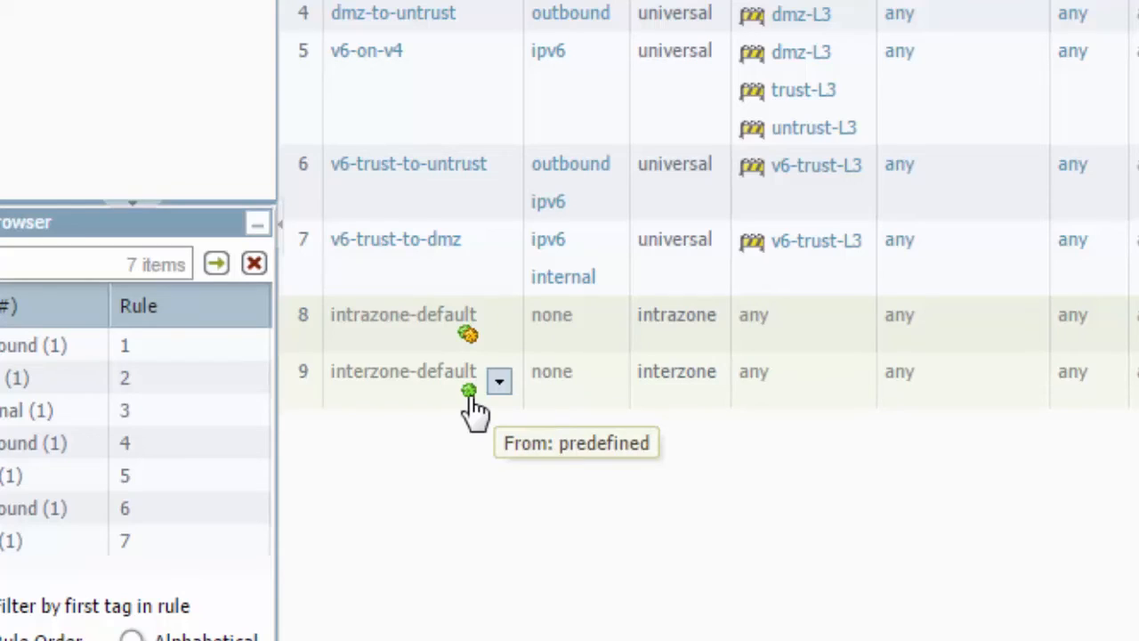
mouse_move(472, 351)
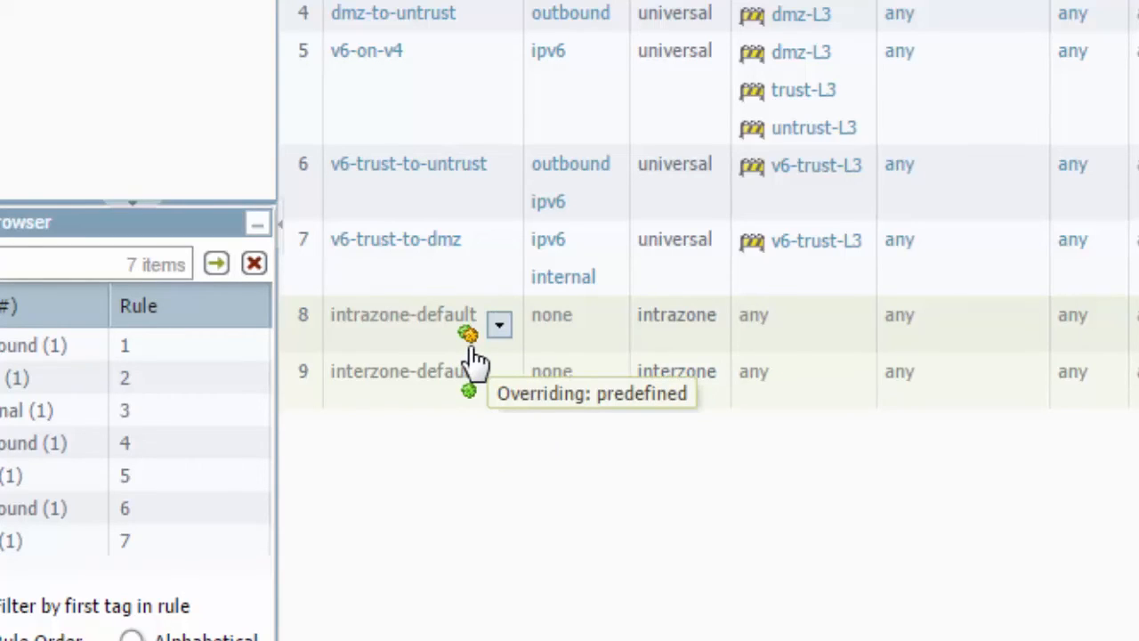
mouse_move(545, 470)
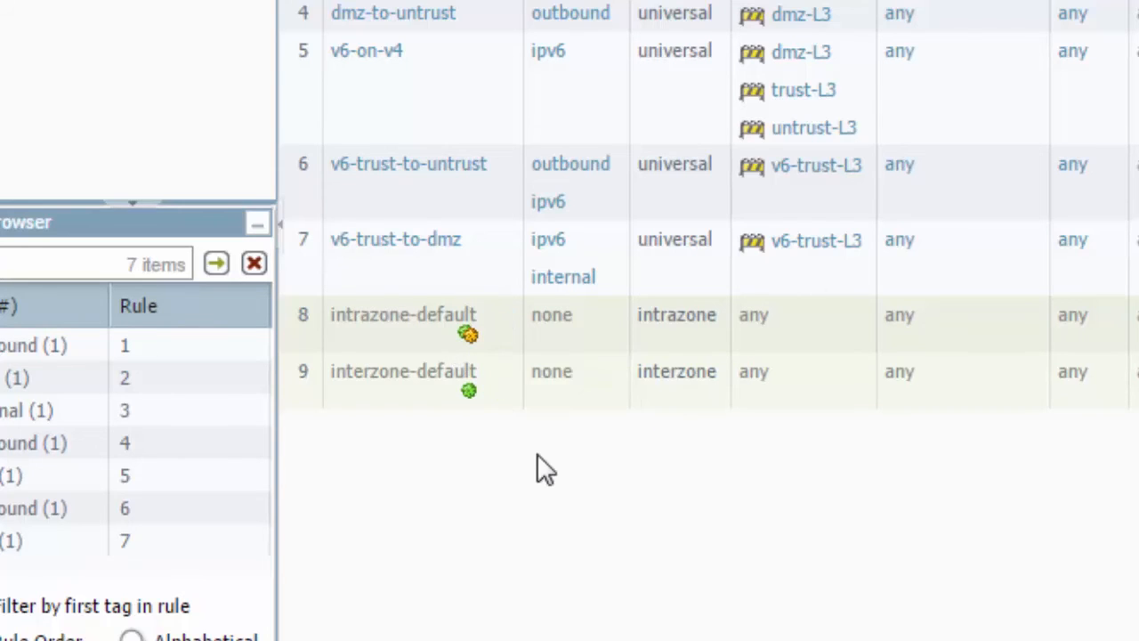
mouse_move(781, 614)
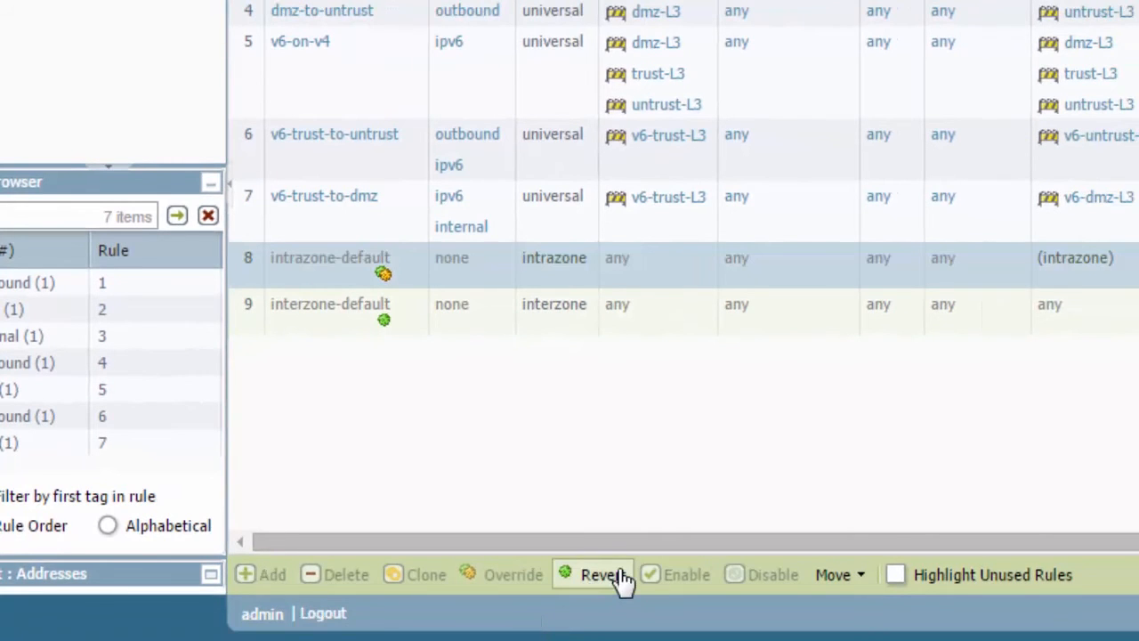
left_click(600, 574)
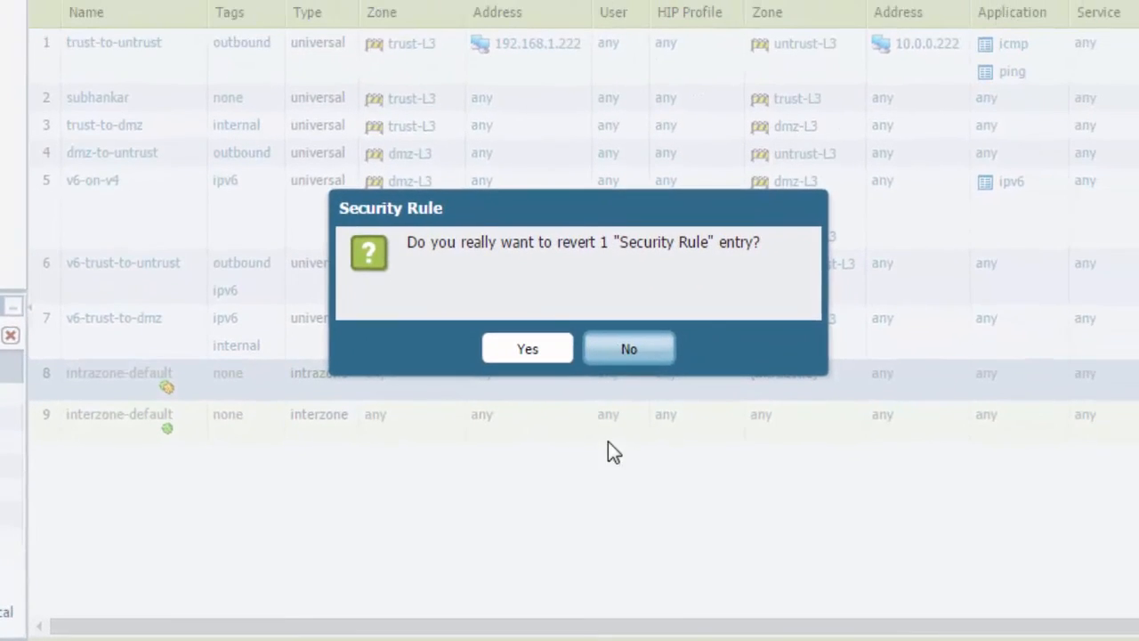
left_click(527, 348)
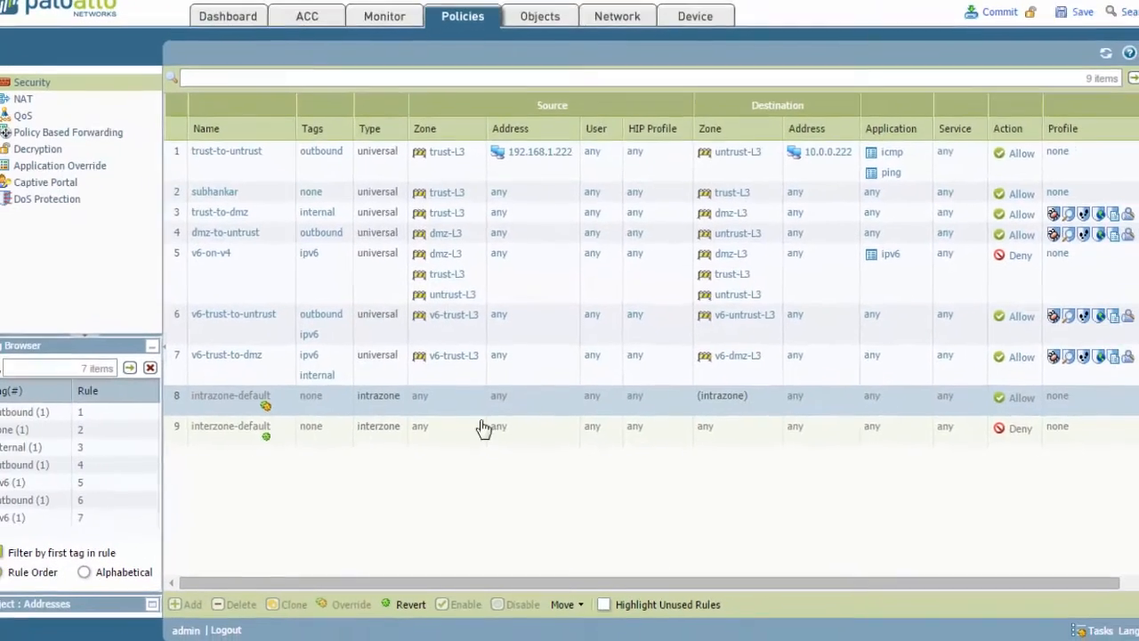